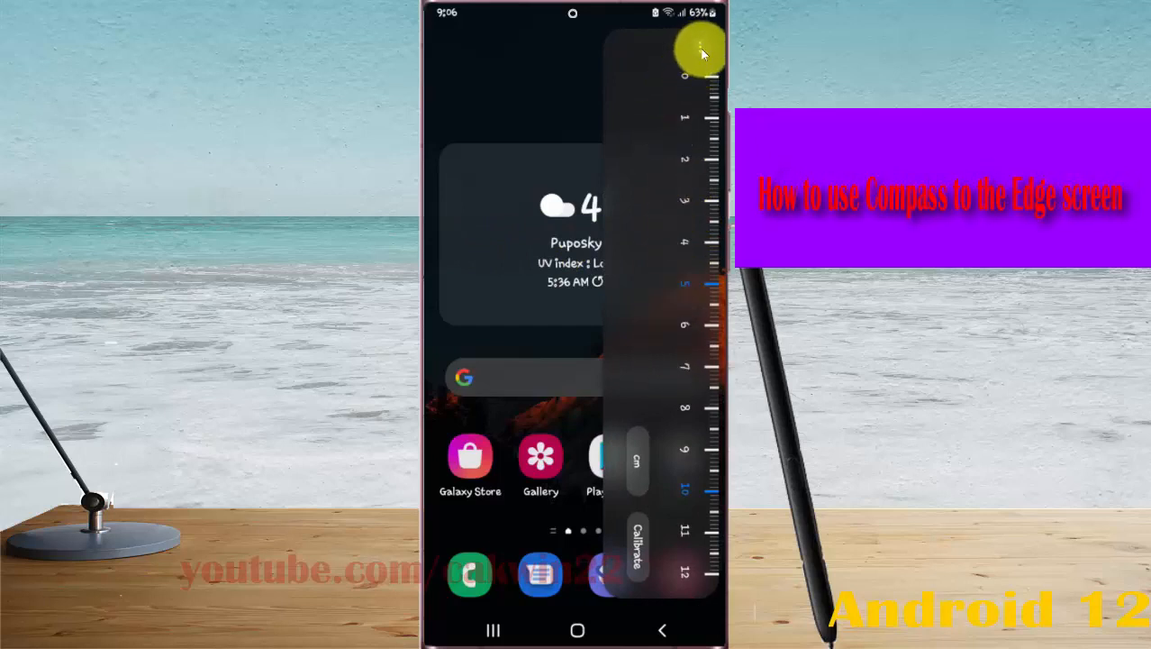
- Switch the Tools edge panel from the ruler to the compass via its menu
left_click(701, 51)
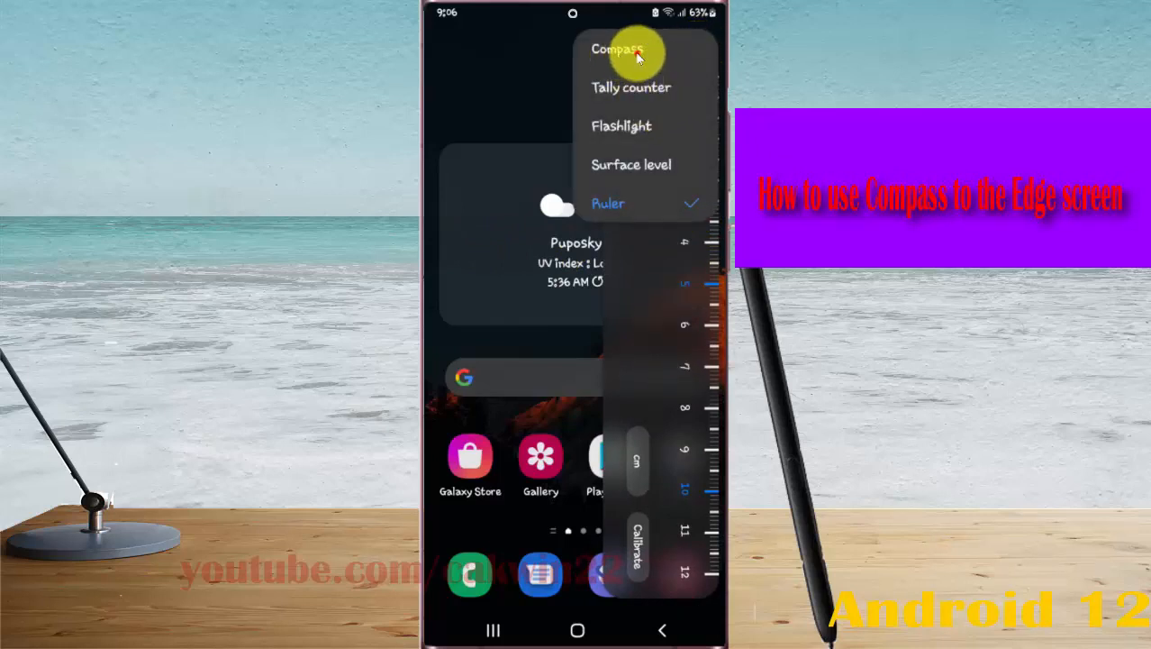
left_click(618, 49)
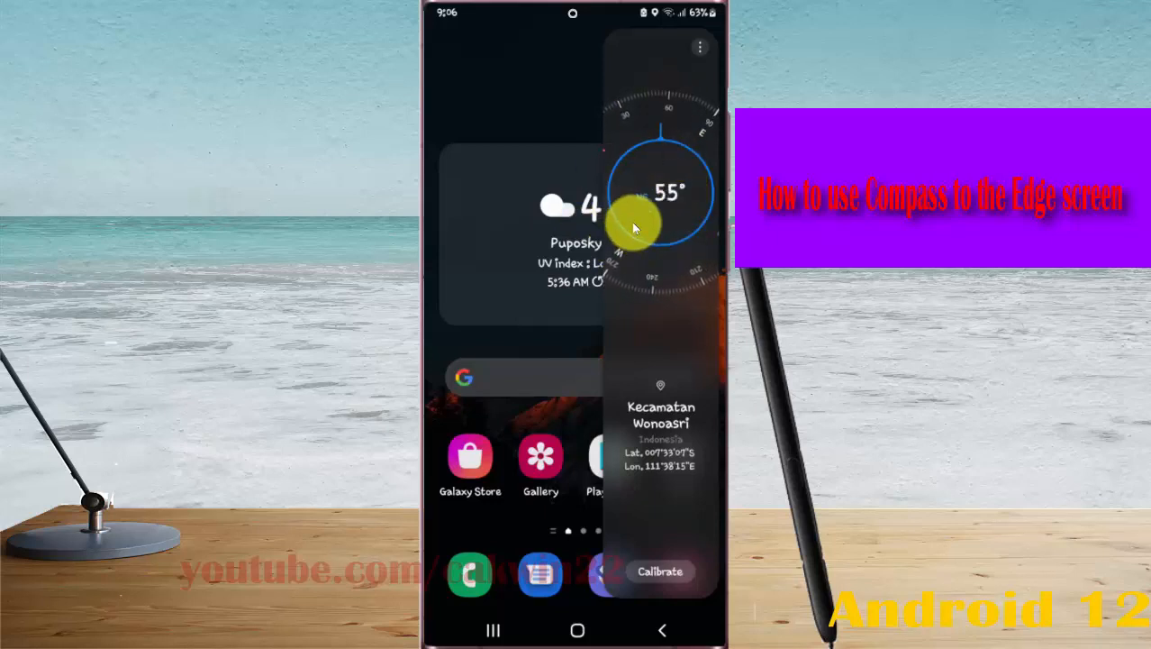
mouse_move(681, 203)
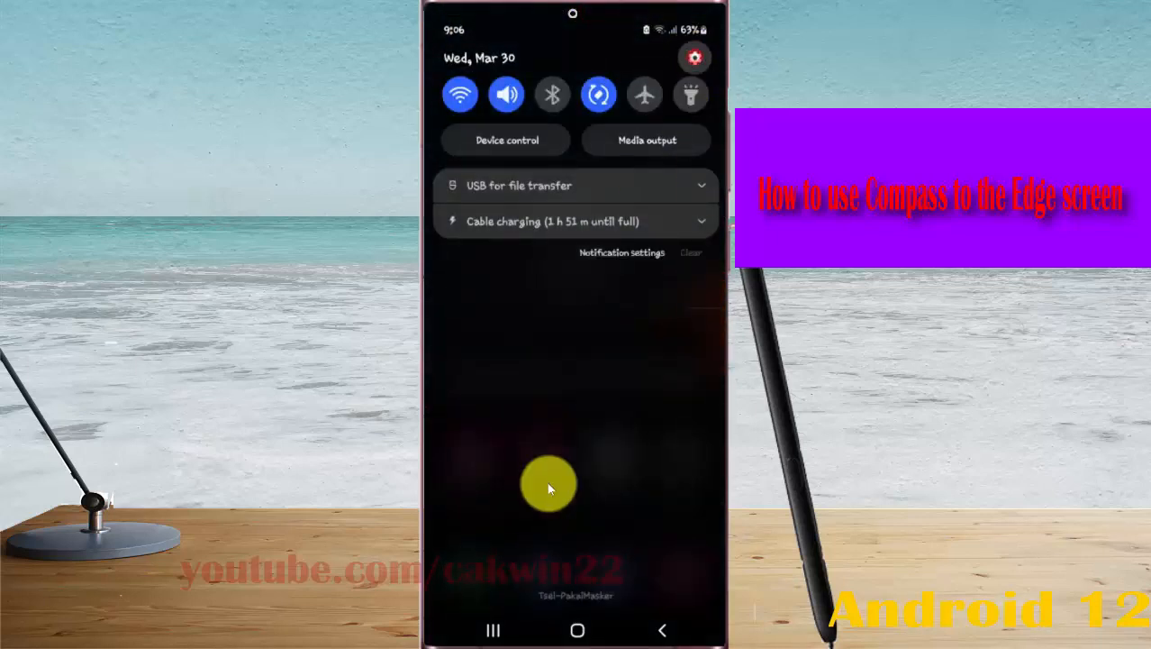
- Open Settings and scroll the Display page to the Edge panels option
left_click(694, 56)
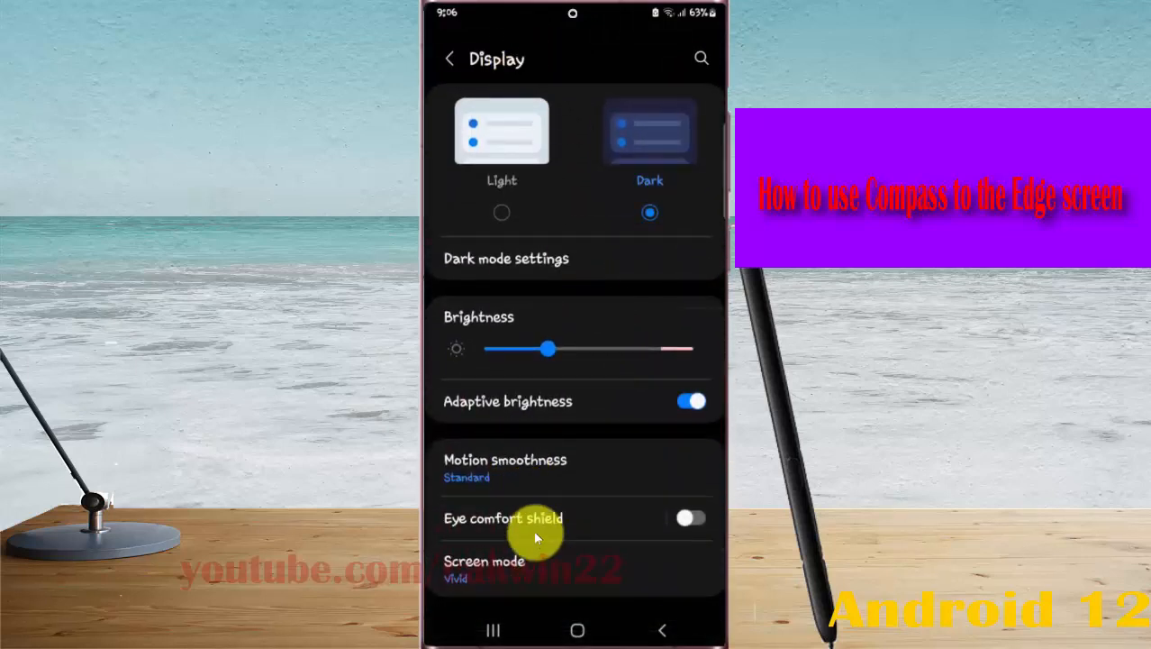
scroll("up", 3)
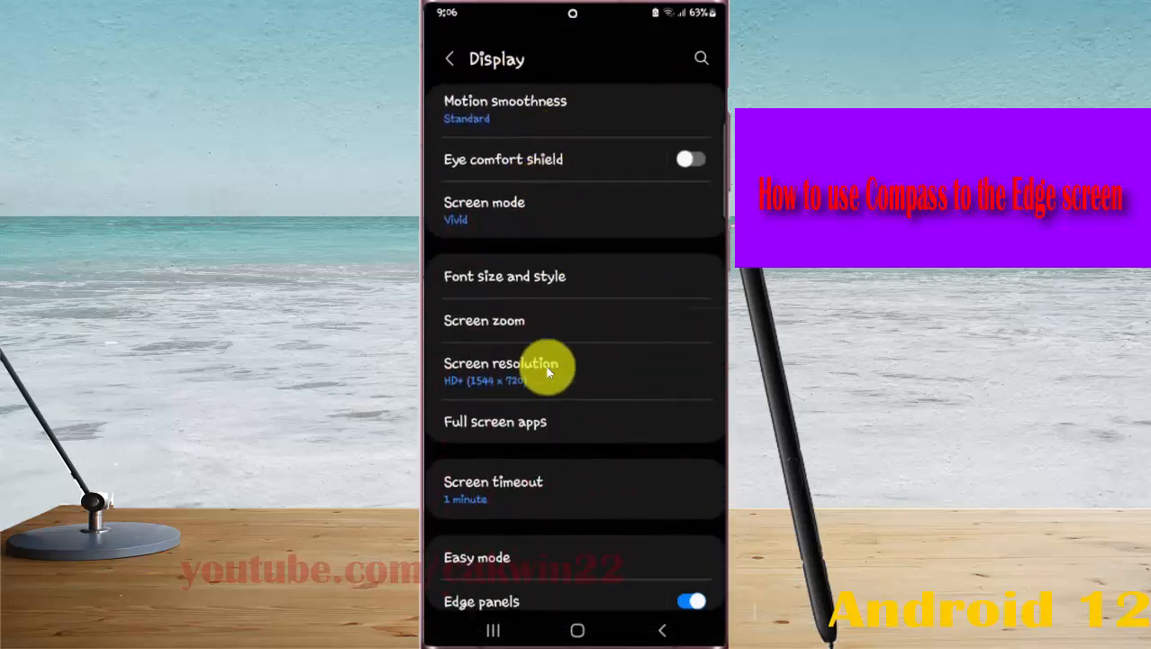
scroll("down", 3)
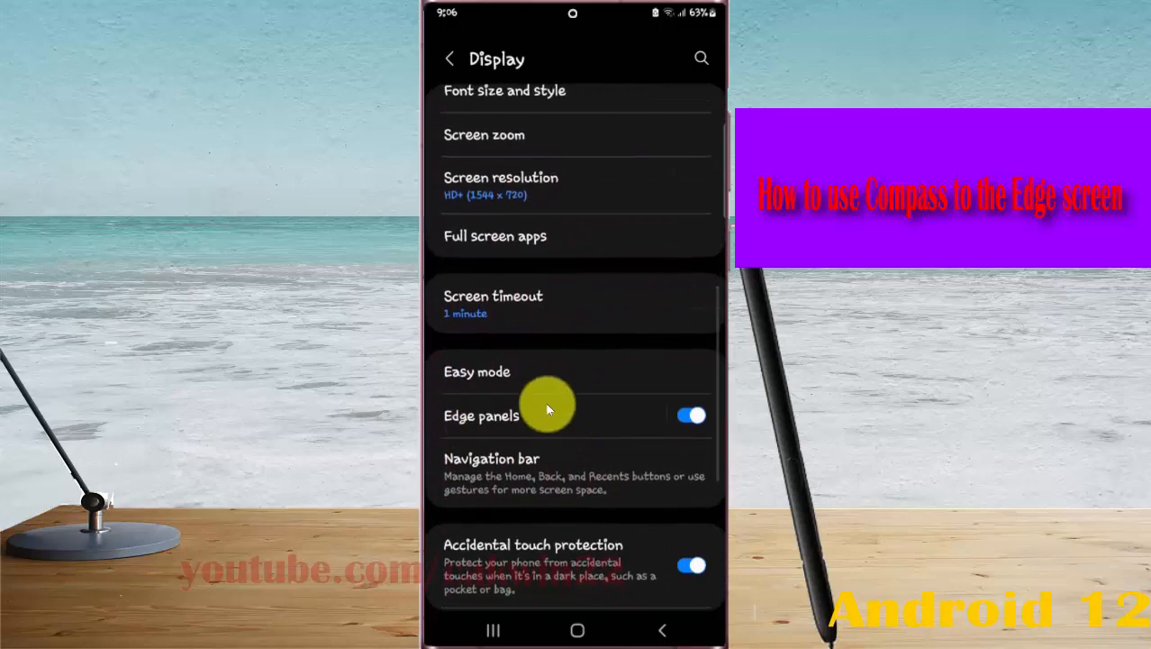
- Tick the Tools panel under Edge panels > Panels, then go back home
left_click(481, 416)
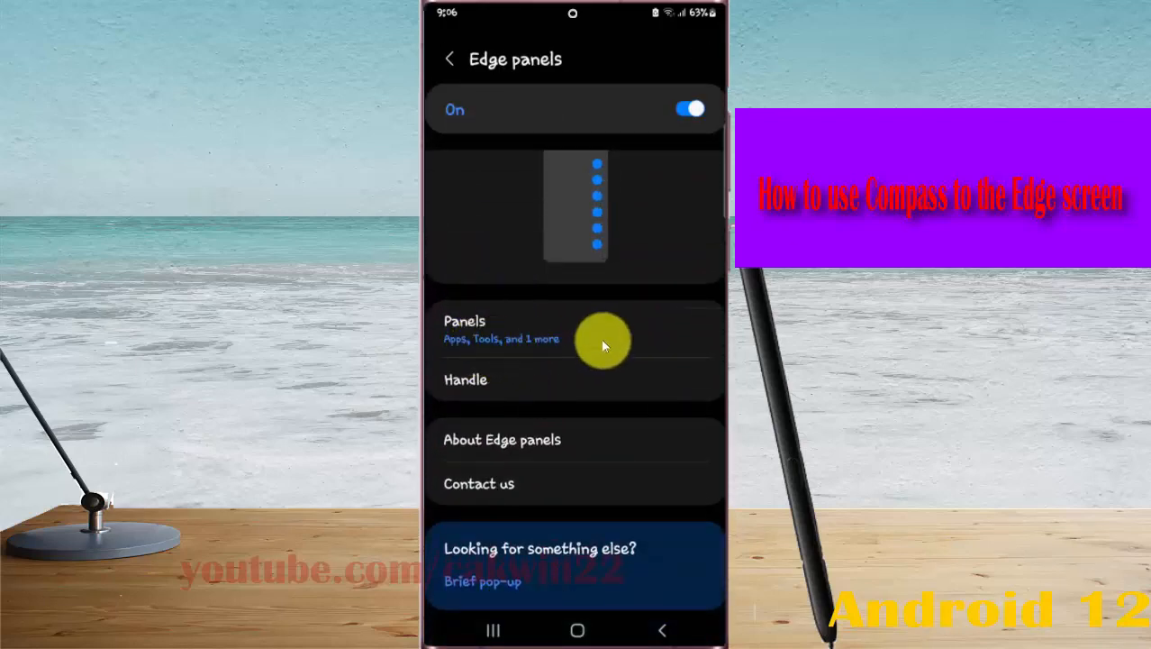
left_click(501, 329)
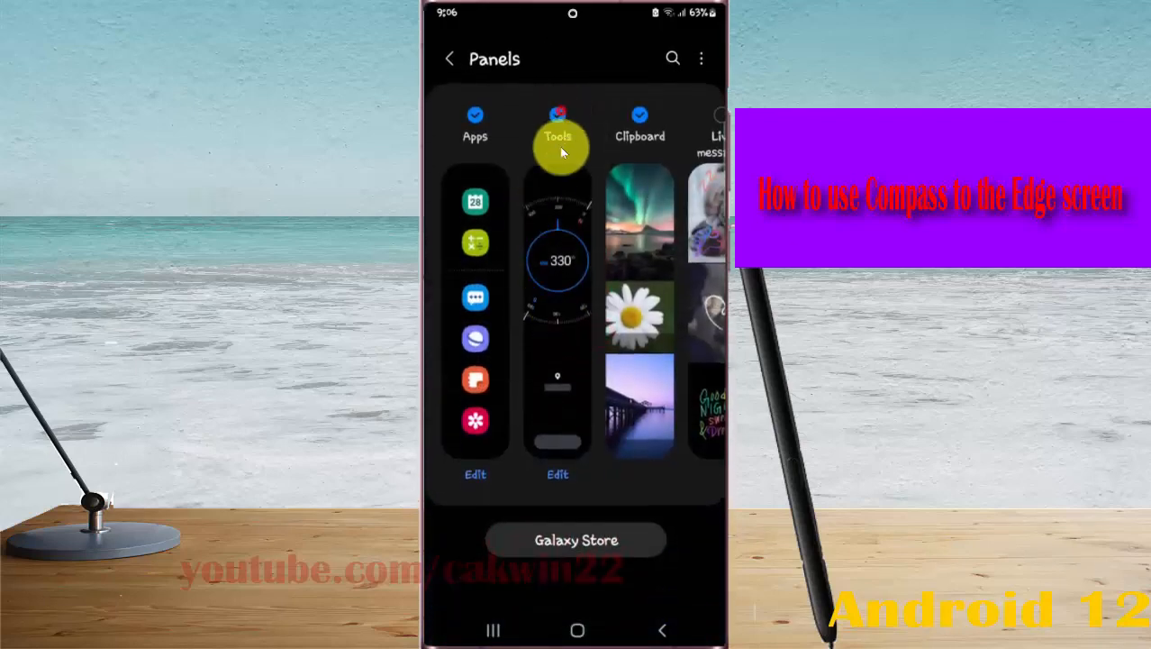
left_click(558, 121)
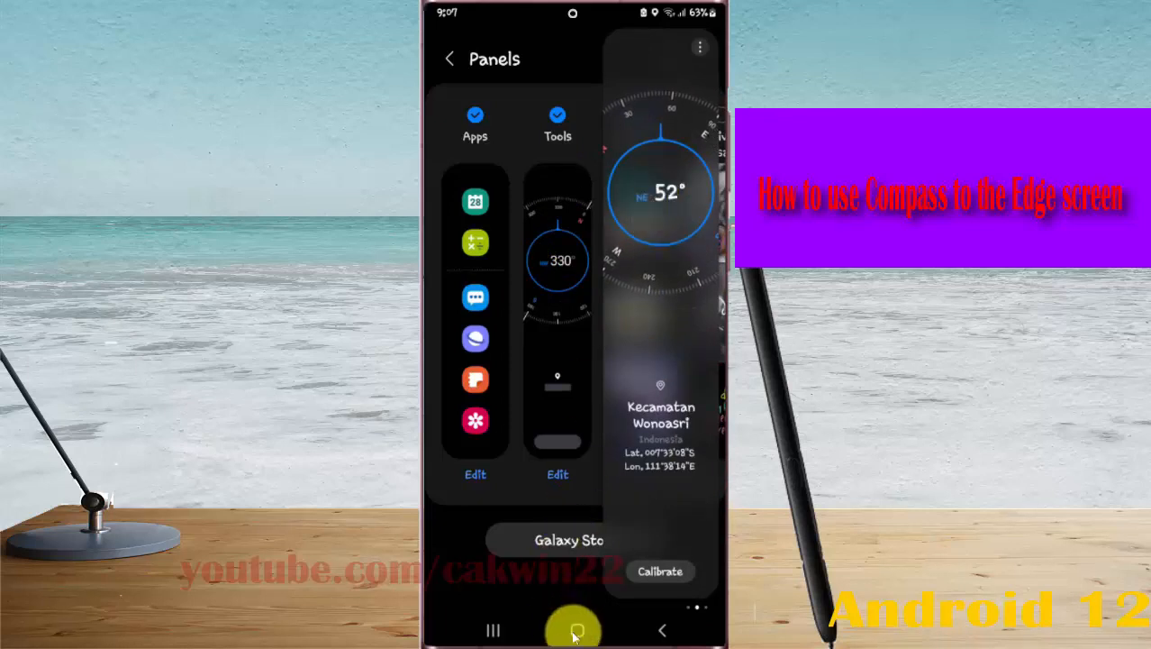
left_click(576, 630)
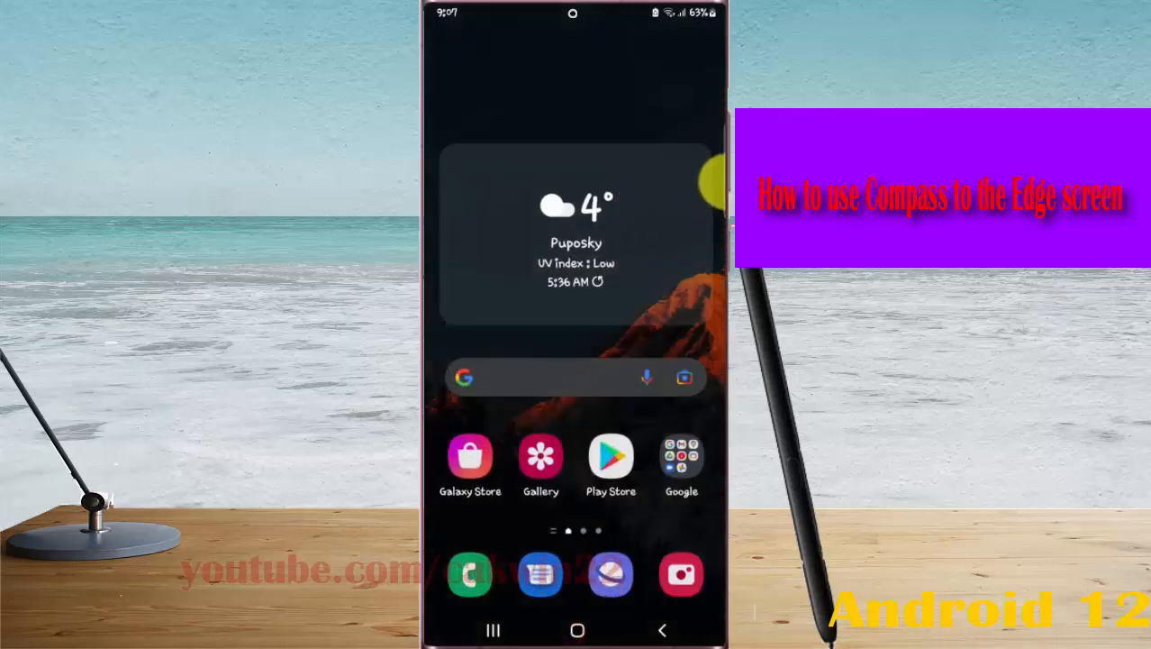